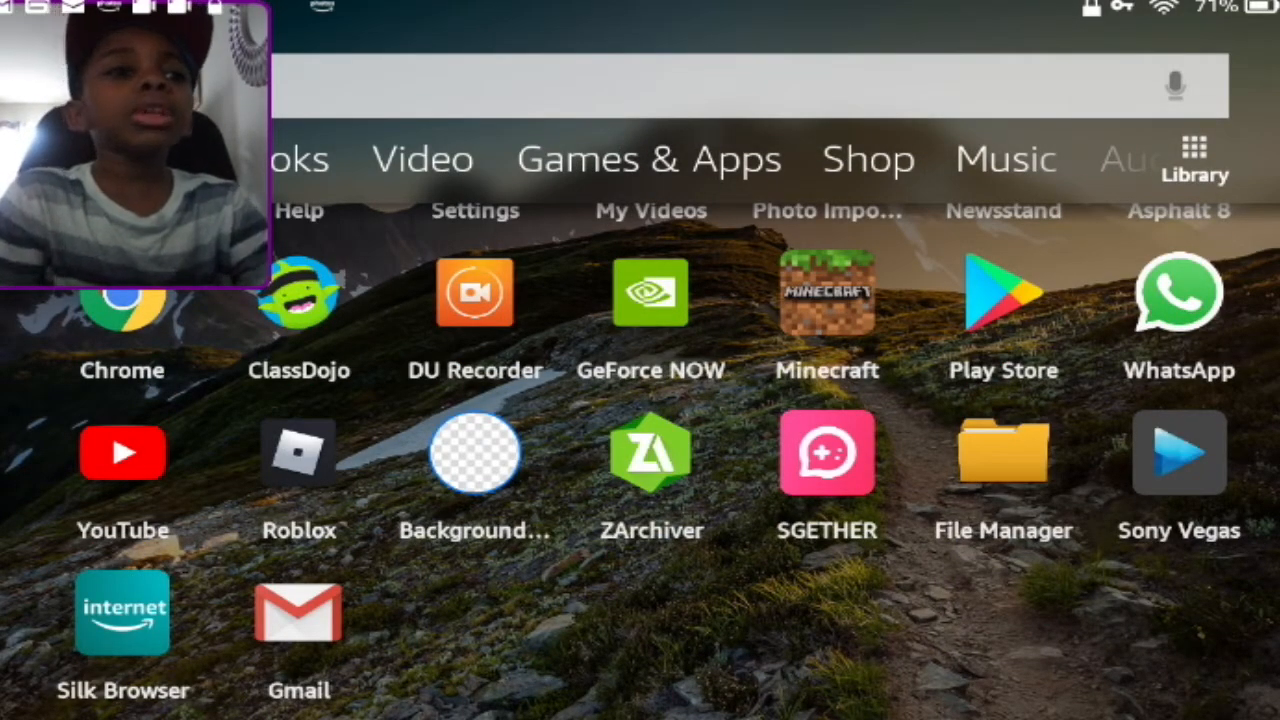
# Step: Launch the Google Play Store from the Fire tablet home screen
pyautogui.click(1003, 293)
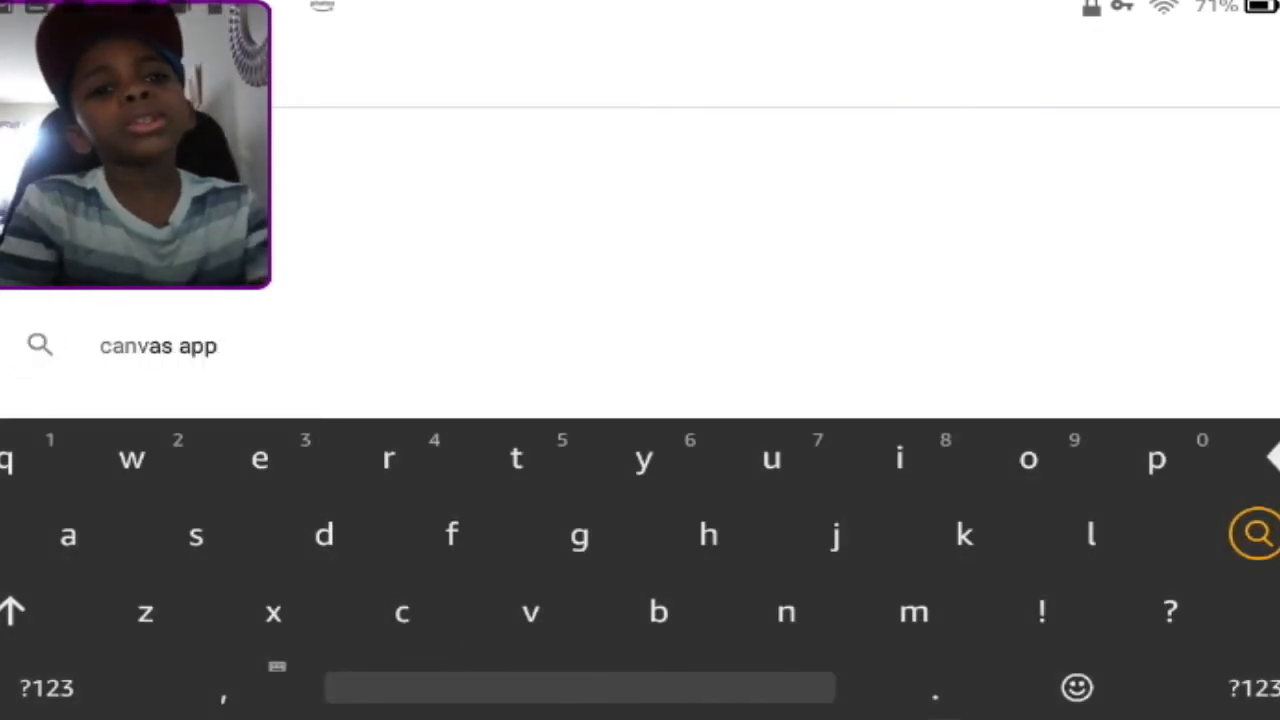
# Step: Search the Play Store for 'canvas app' and open the Canva listing
pyautogui.click(1256, 533)
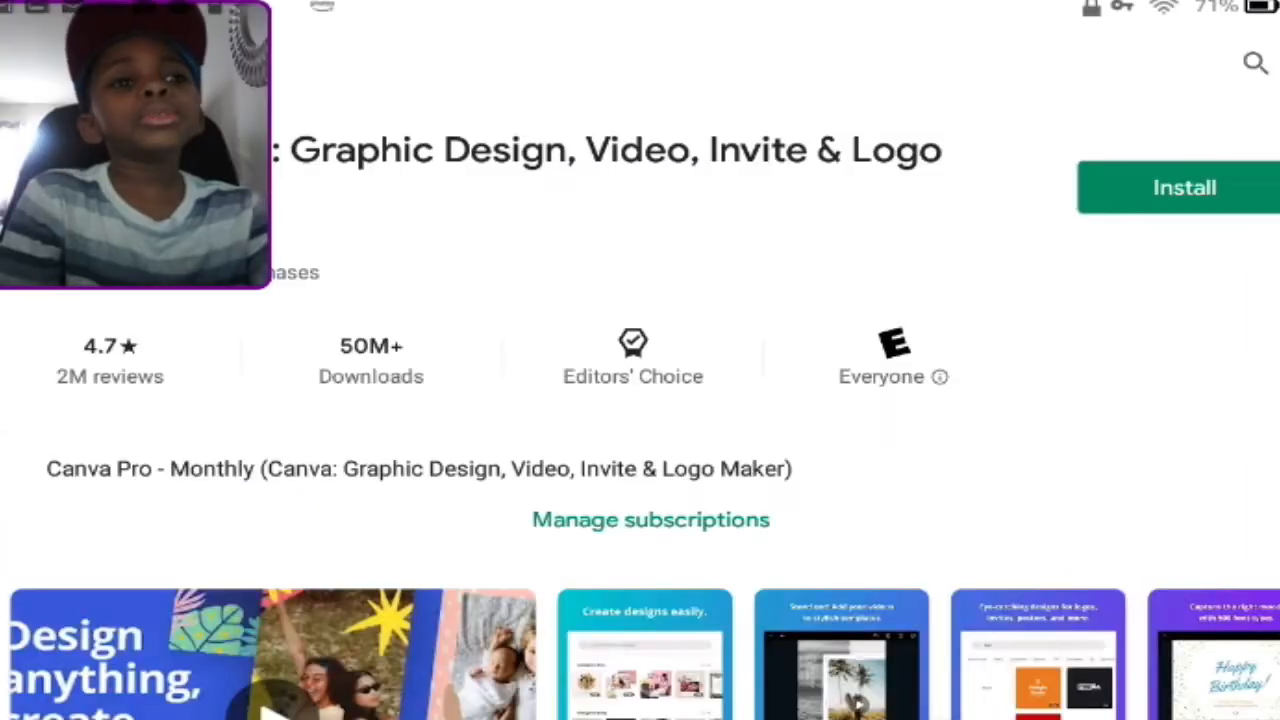
# Step: Install Canva: Graphic Design, Video, Invite & Logo Maker on the tablet
pyautogui.click(1185, 187)
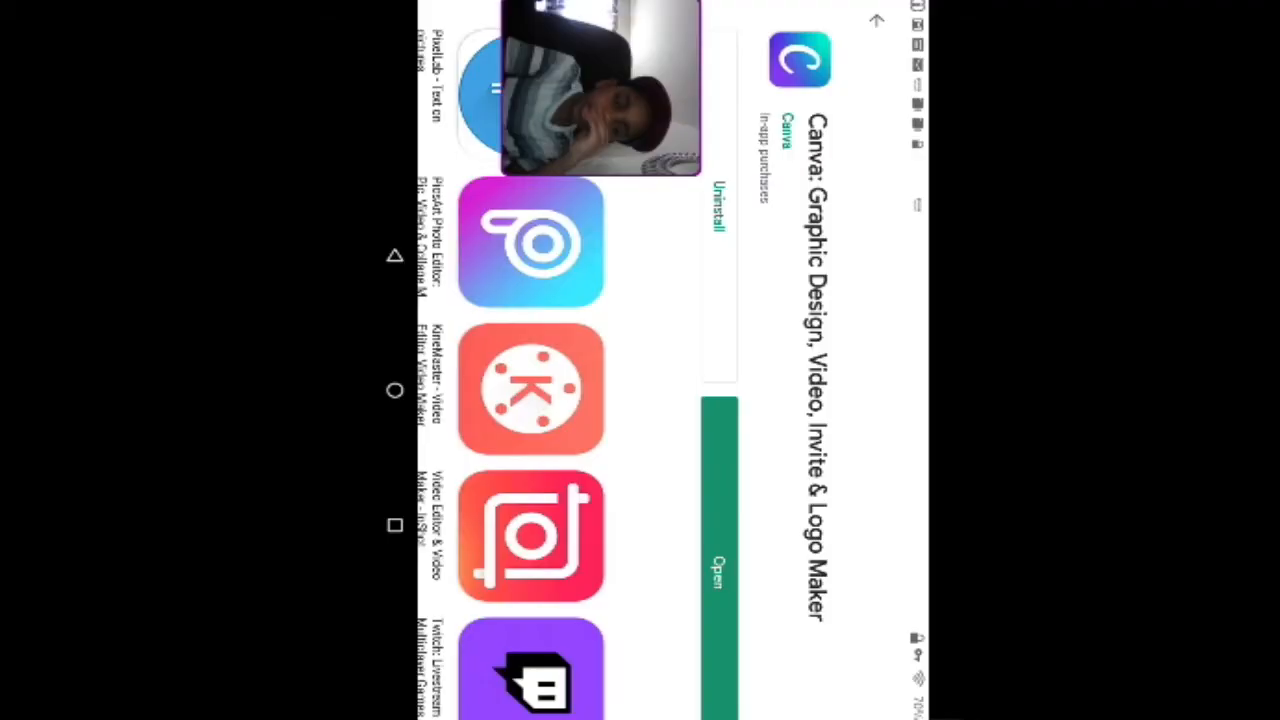
# Step: Open the newly installed Canva app from its Play Store listing
pyautogui.click(718, 565)
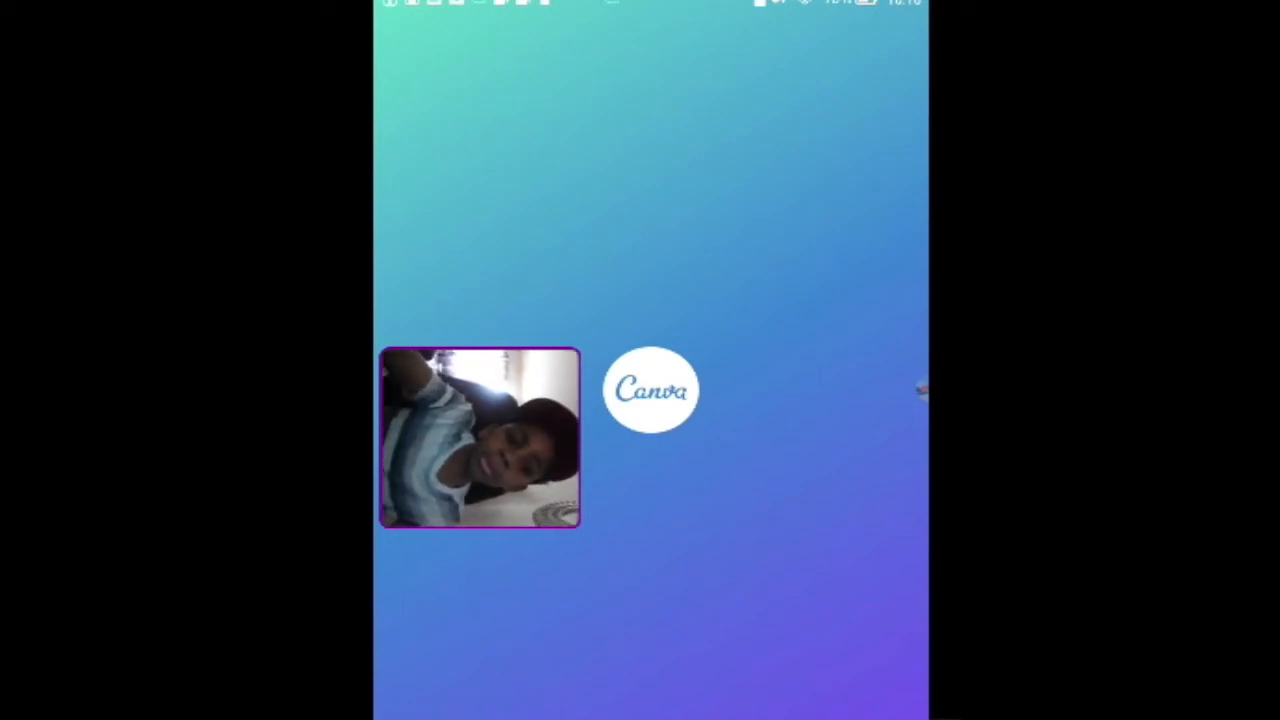
# Step: Get past the Canva splash screen to the Facebook, Google and email sign-in options
pyautogui.click(650, 390)
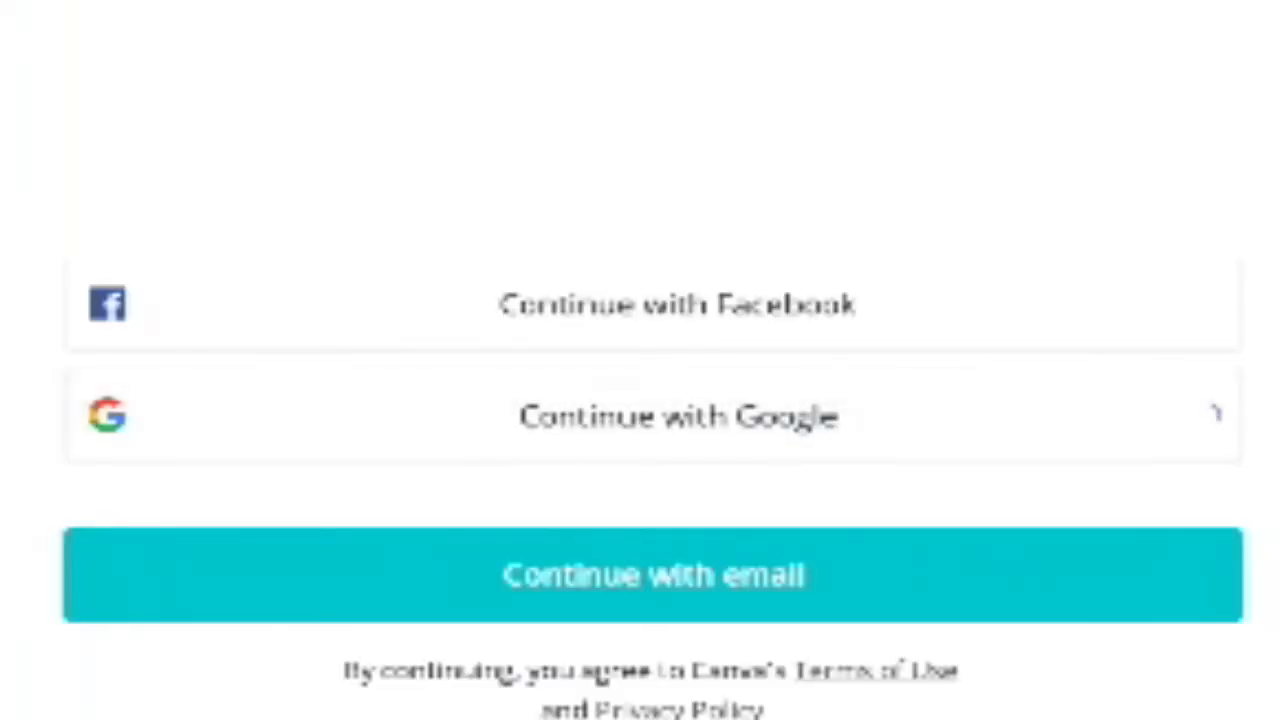
pyautogui.click(655, 416)
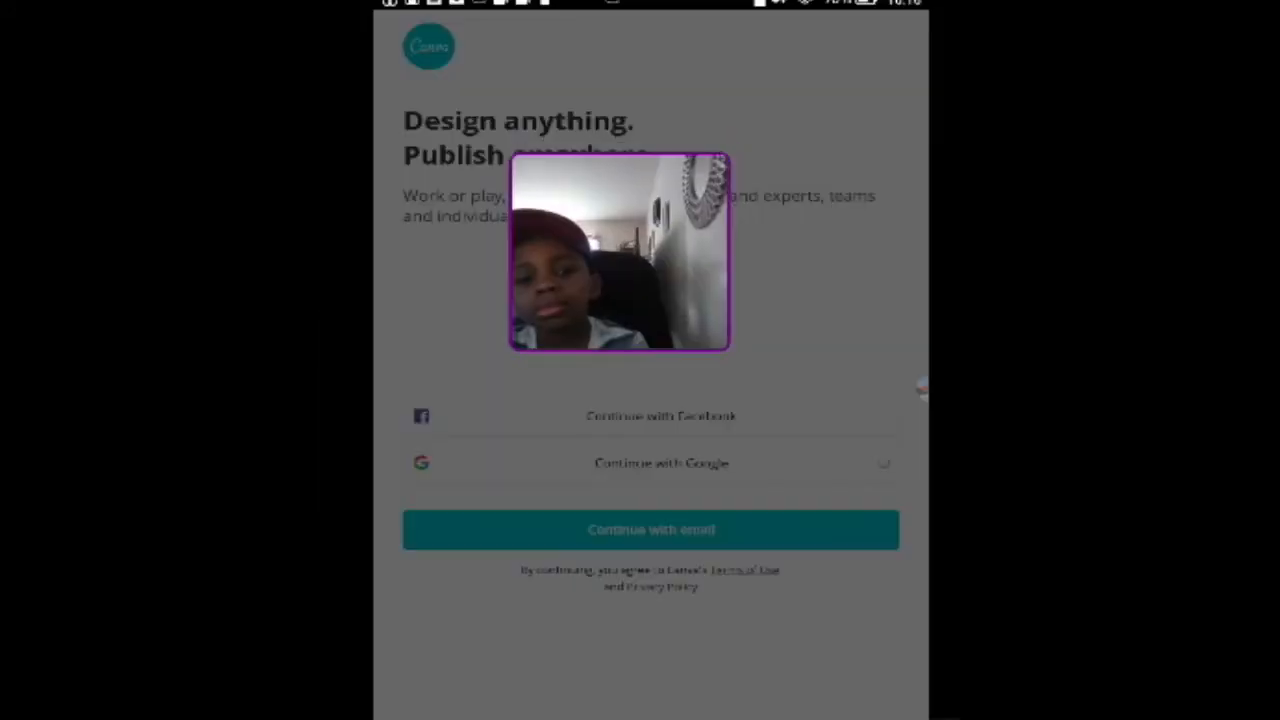
pyautogui.moveTo(618, 250); pyautogui.dragTo(489, 160)
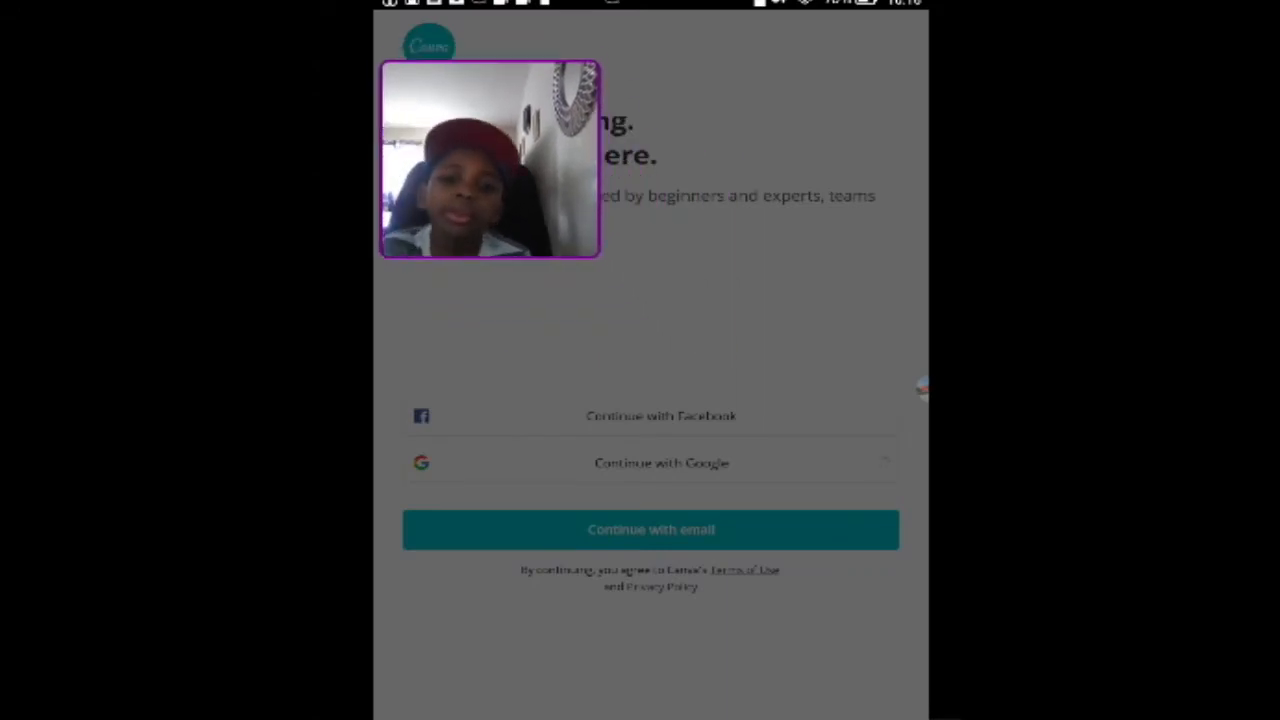